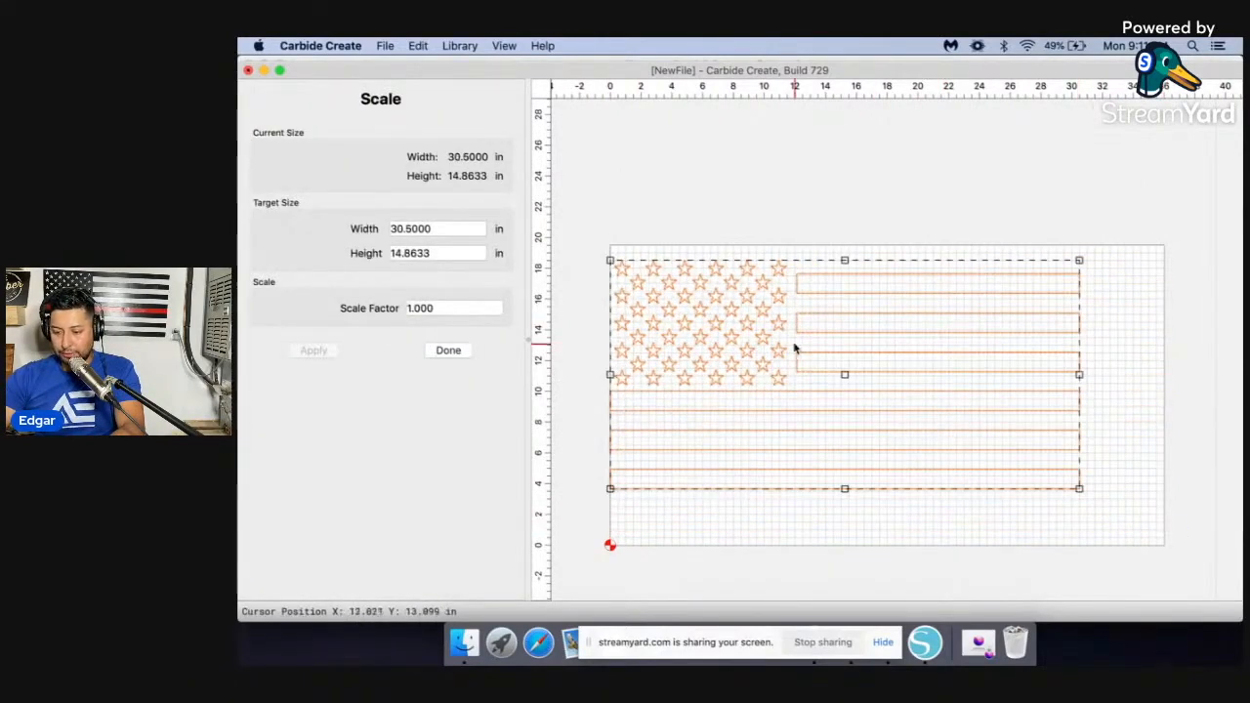
# Step: Check the flag size in the Scale panel before bringing in the Mustang logo
pyautogui.click(448, 350)
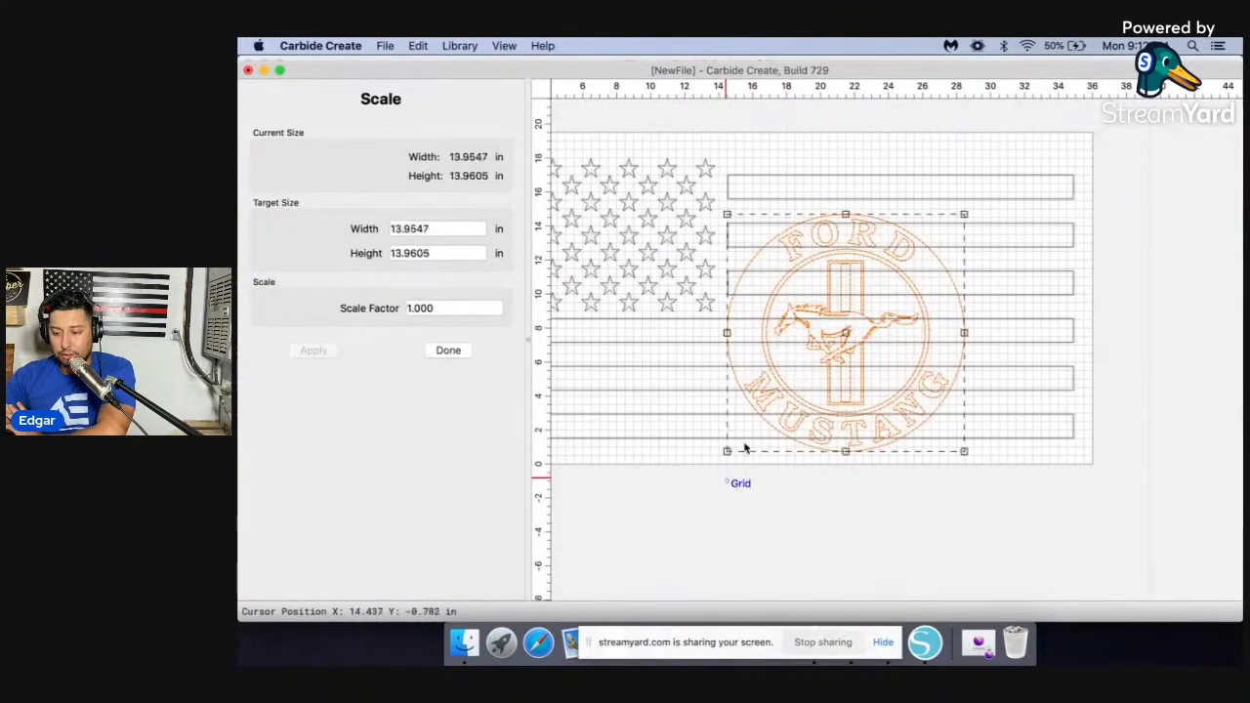
# Step: Dismiss the Scale panel and reach Transform > Align with the logo and flag selected
pyautogui.click(447, 349)
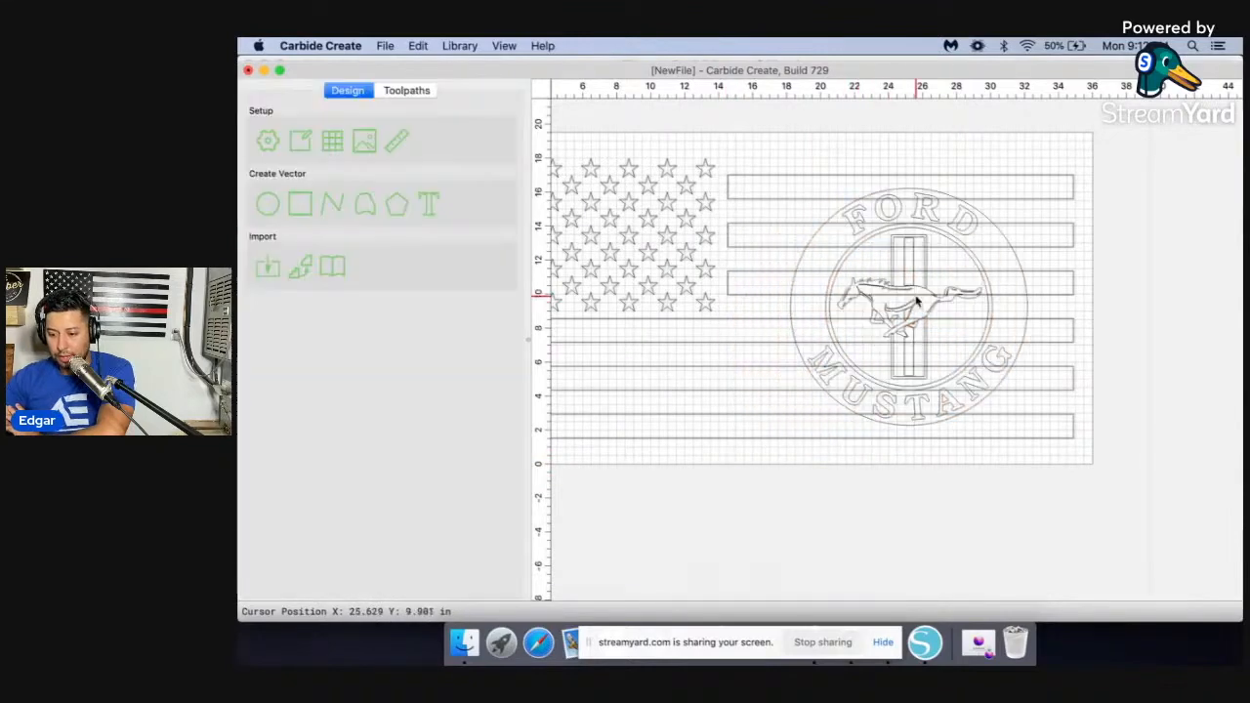
pyautogui.moveTo(896, 199)
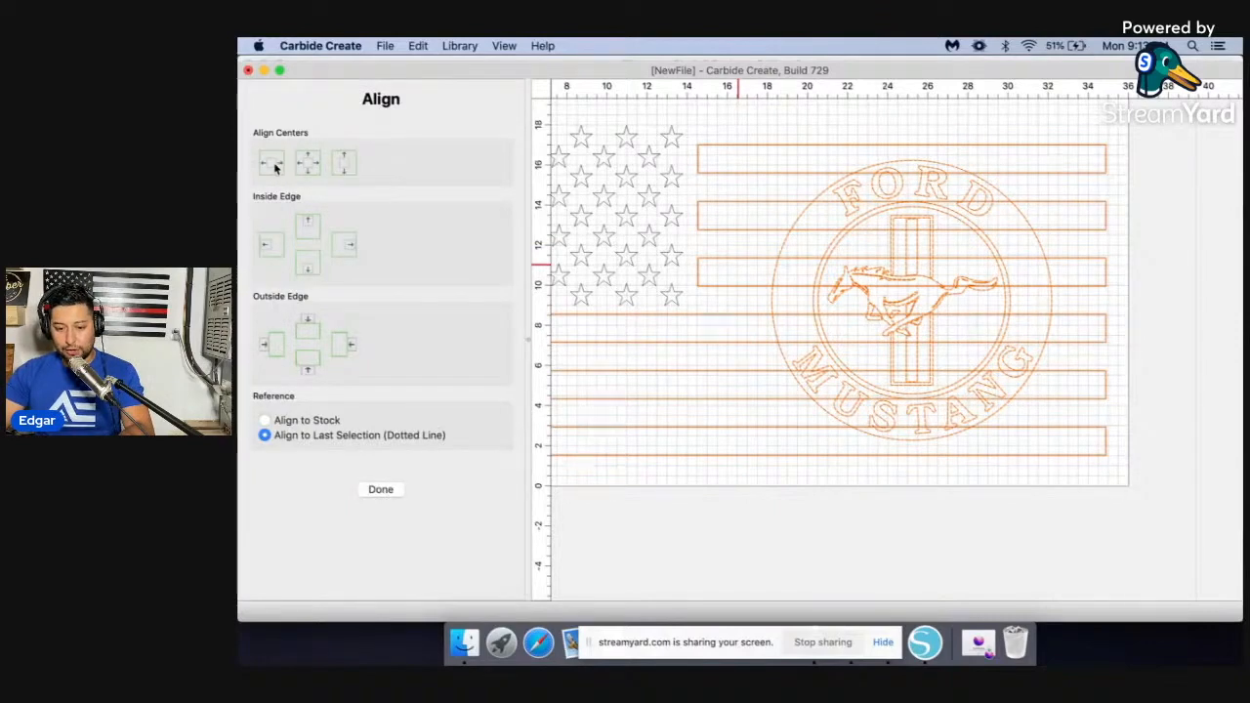
pyautogui.click(379, 489)
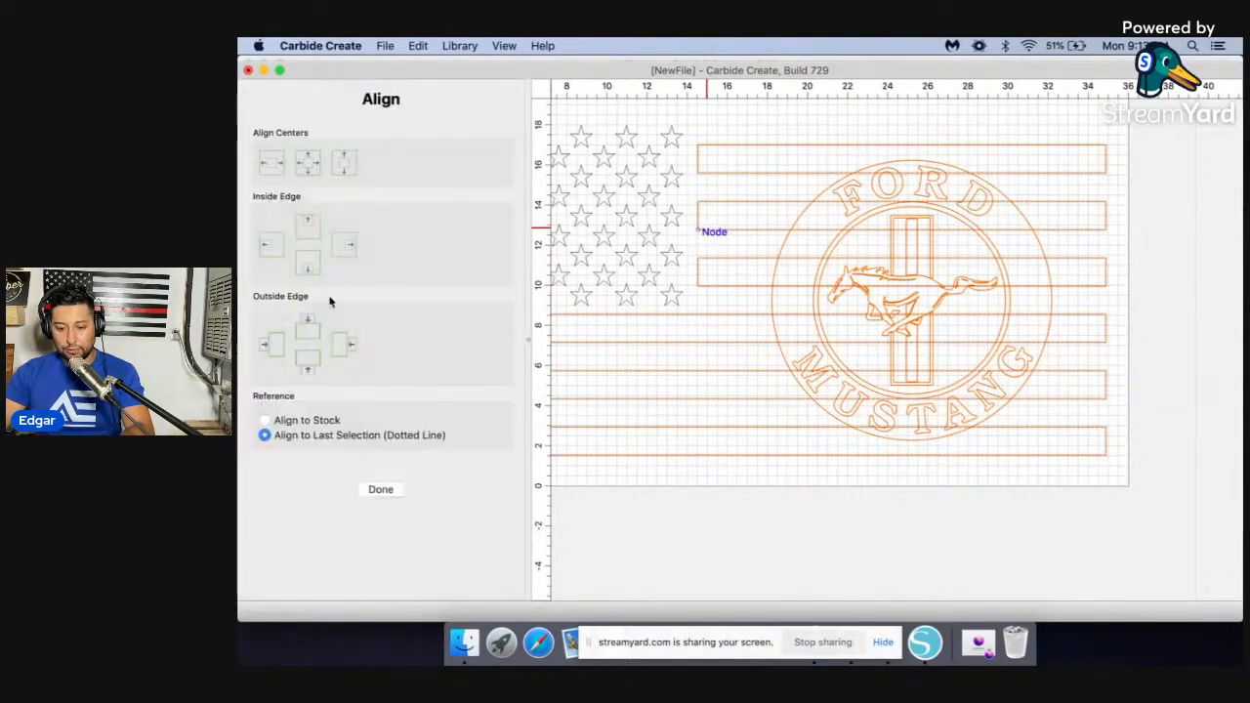
pyautogui.click(379, 488)
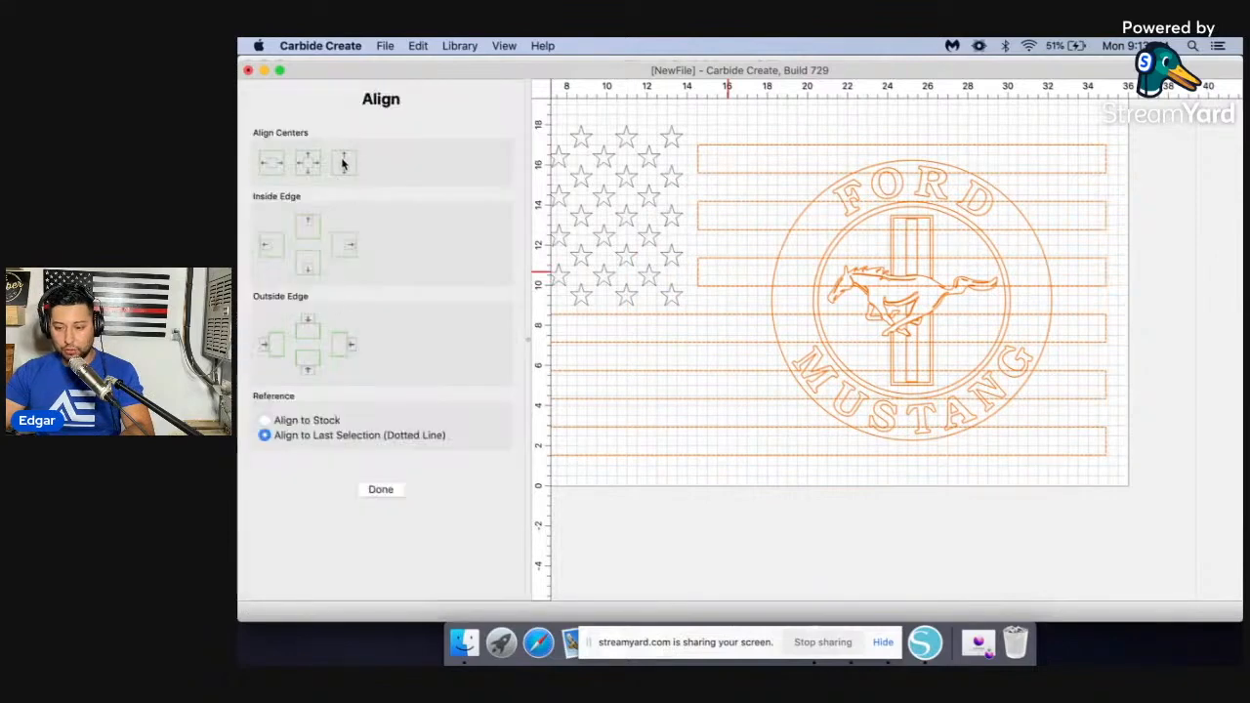
# Step: Realign the logo horizontally against the whole flag using Align to Stock
pyautogui.click(379, 488)
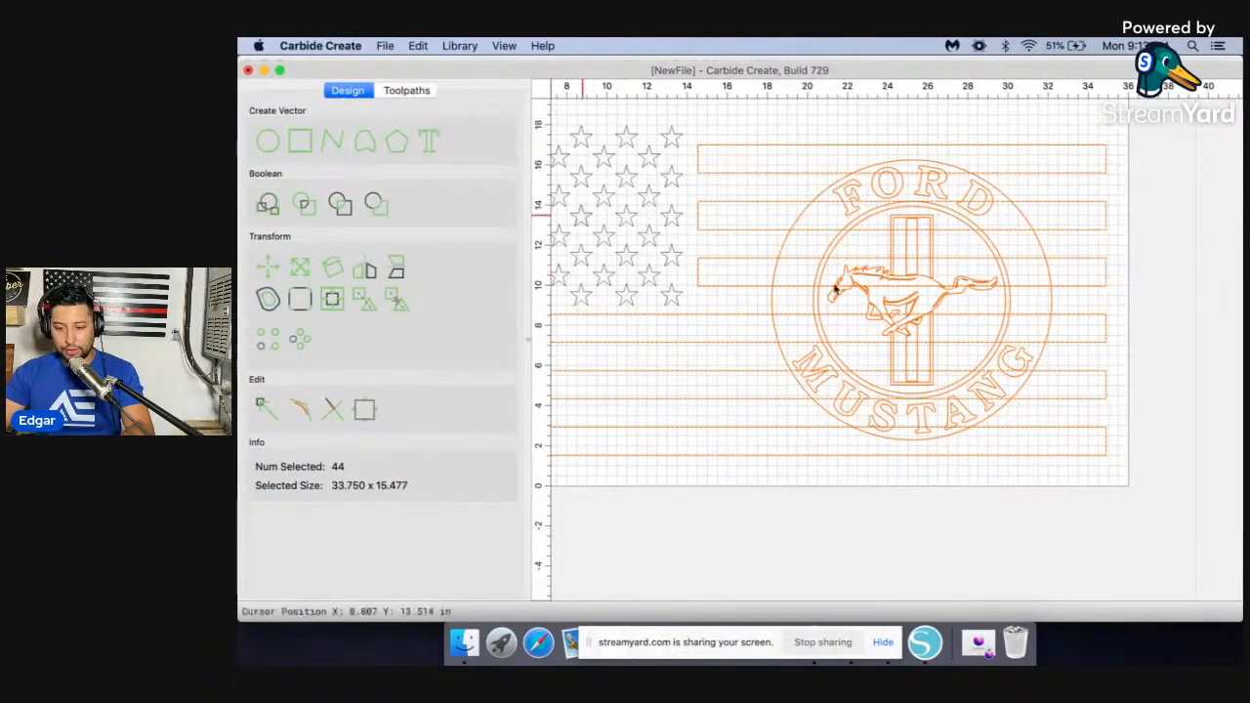
pyautogui.moveTo(828, 203)
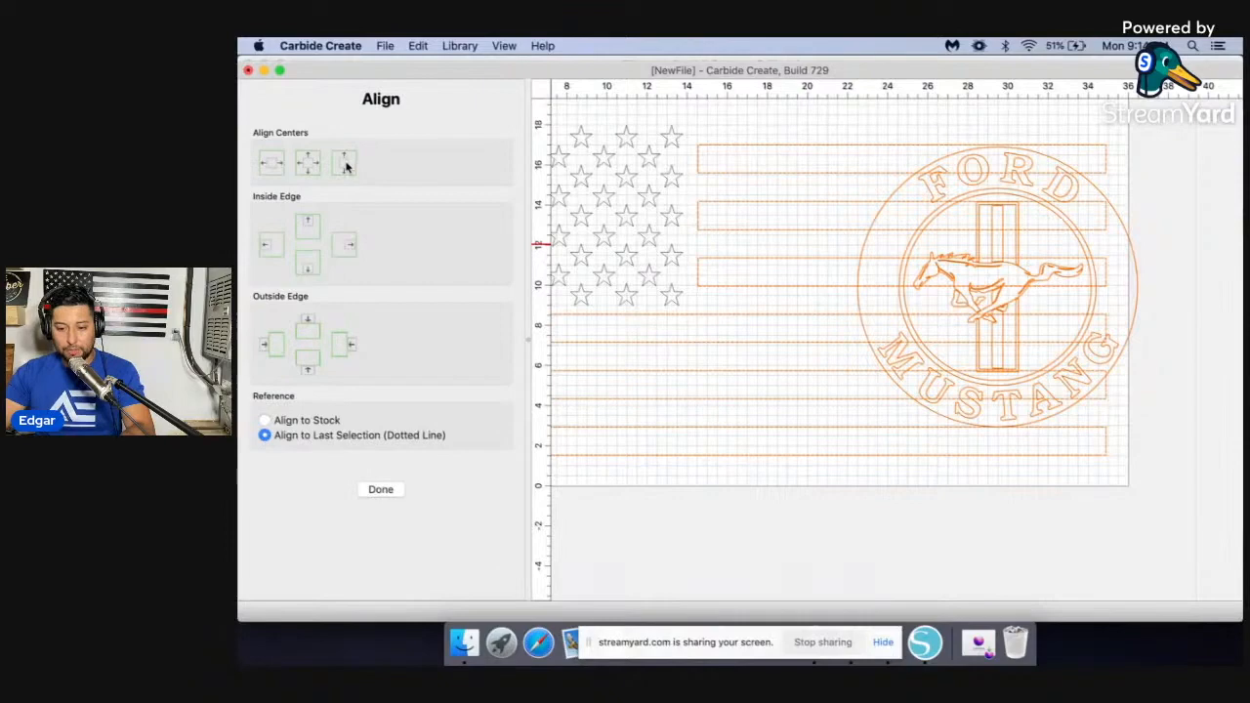
pyautogui.click(379, 488)
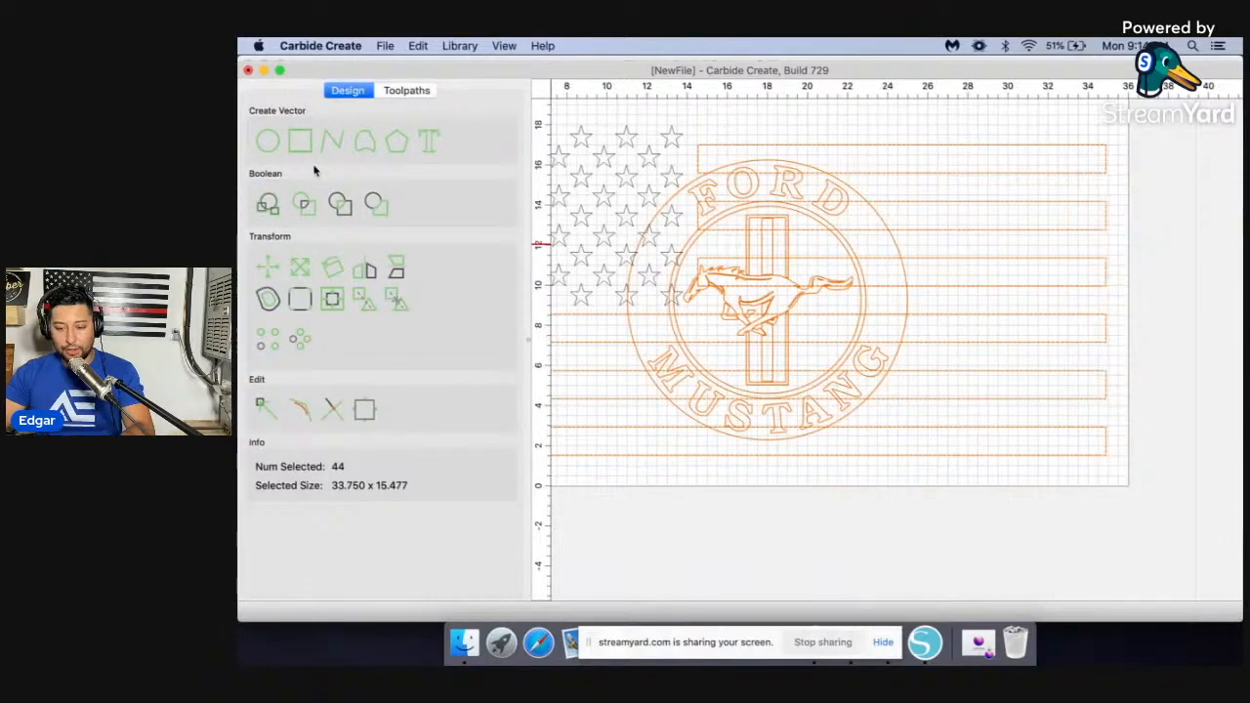
pyautogui.moveTo(781, 252)
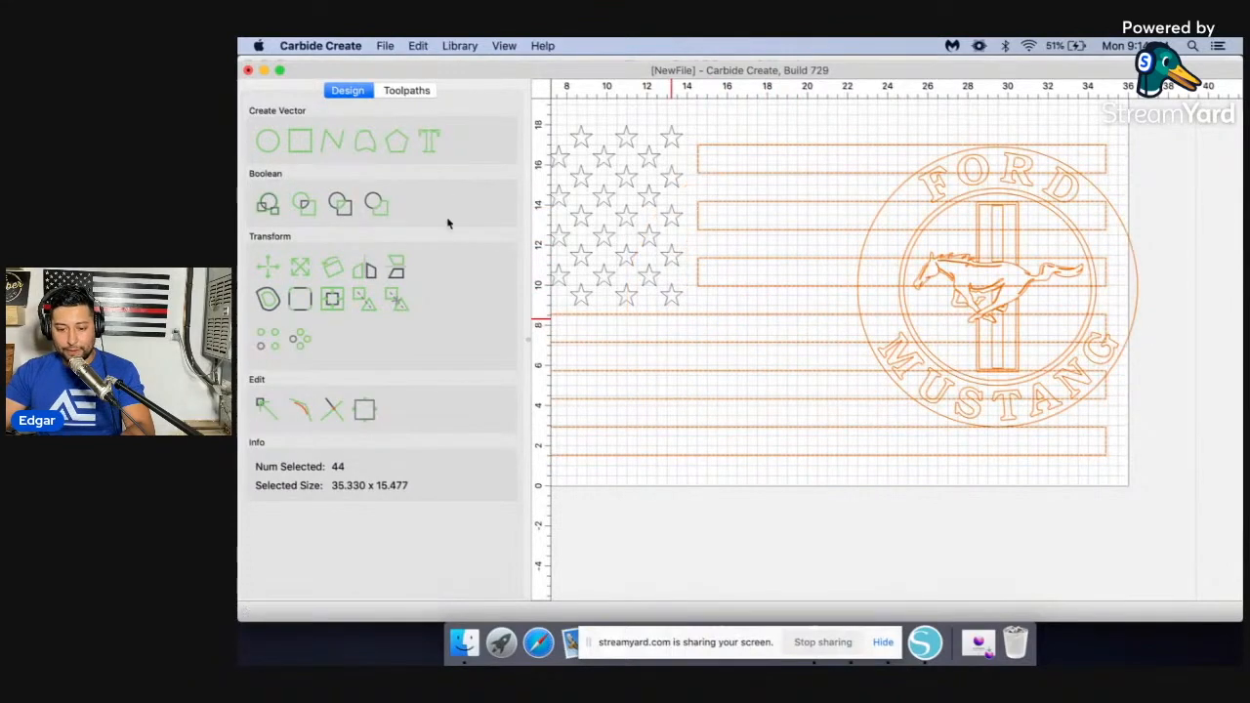
pyautogui.moveTo(1031, 176)
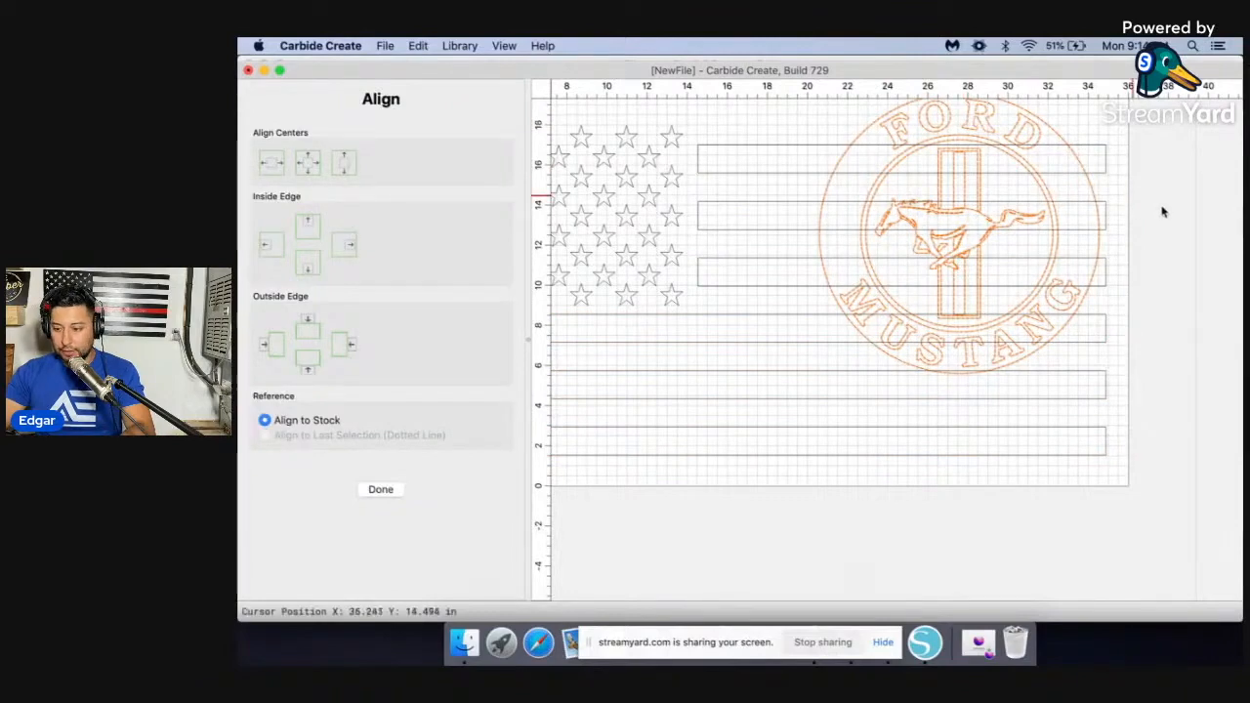
# Step: Centre the logo horizontally over the stripes using Align to Last Selection
pyautogui.click(379, 488)
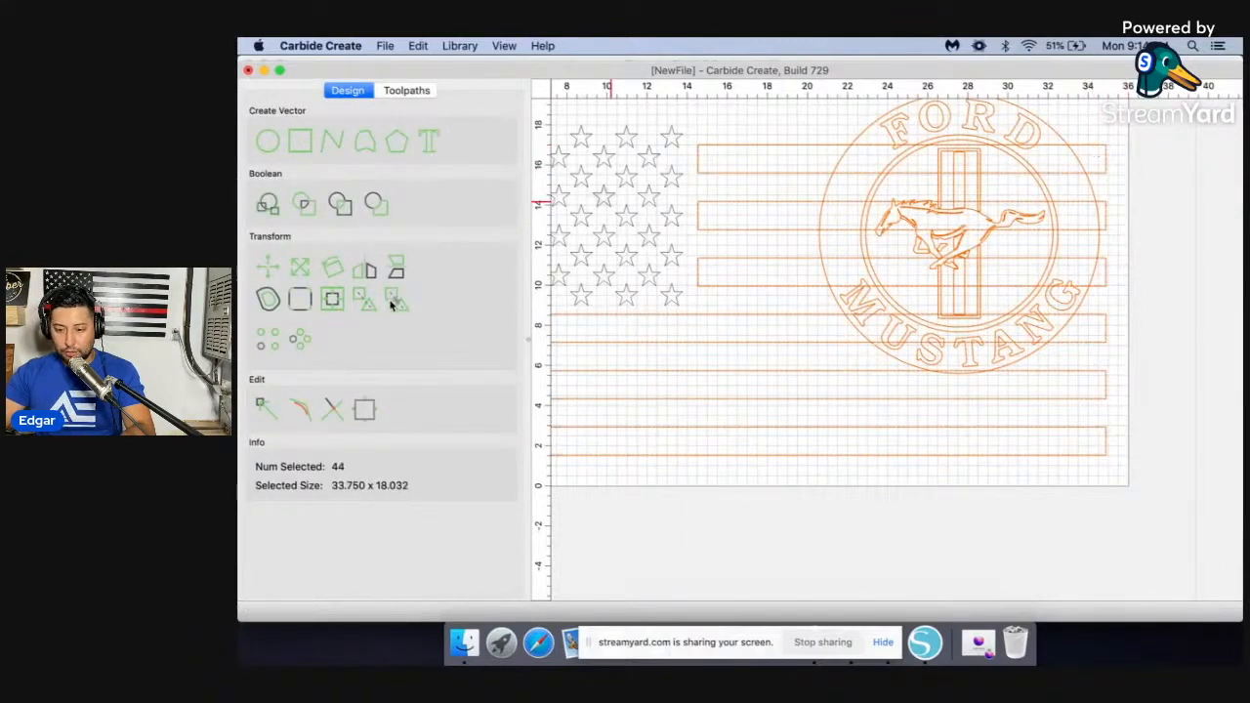
pyautogui.click(394, 300)
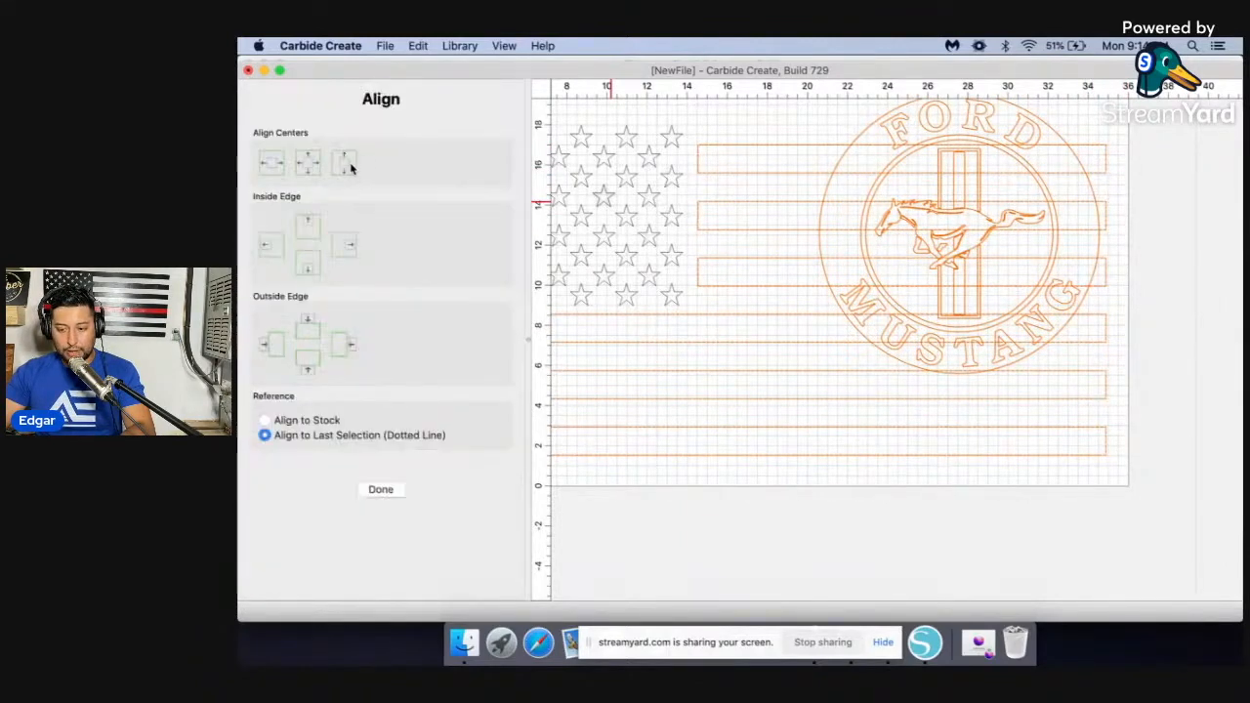
pyautogui.click(381, 489)
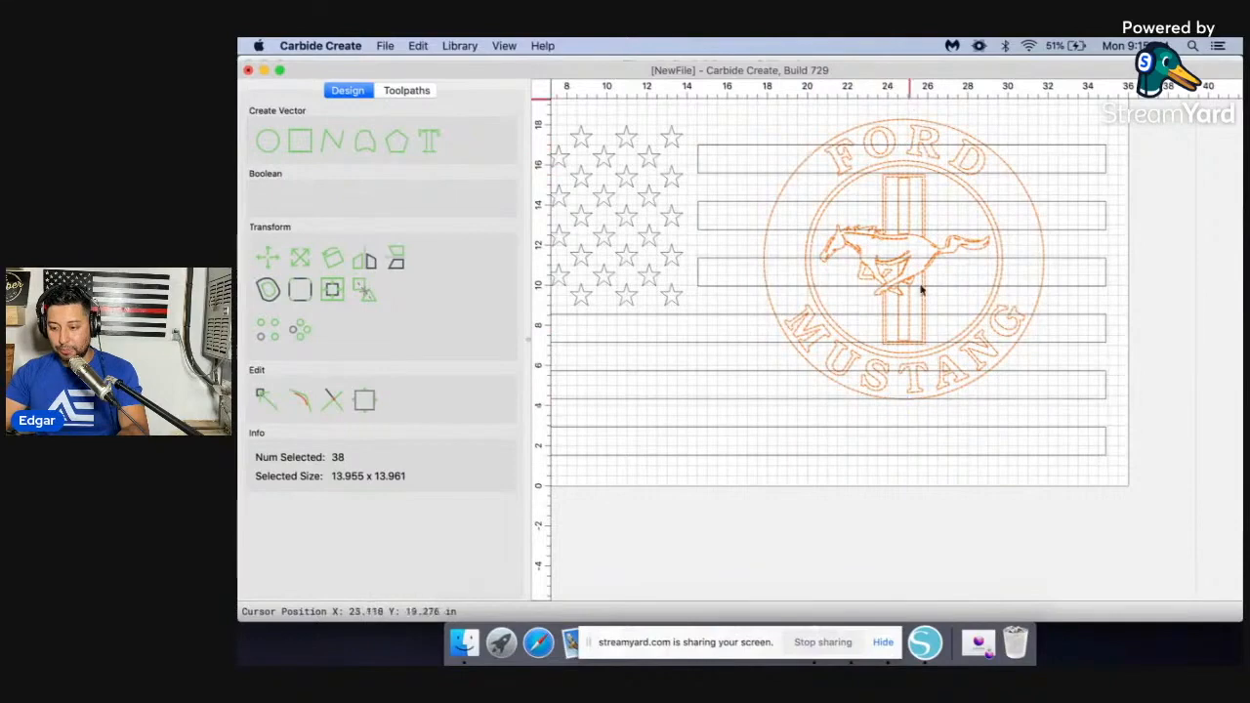
pyautogui.moveTo(918, 278)
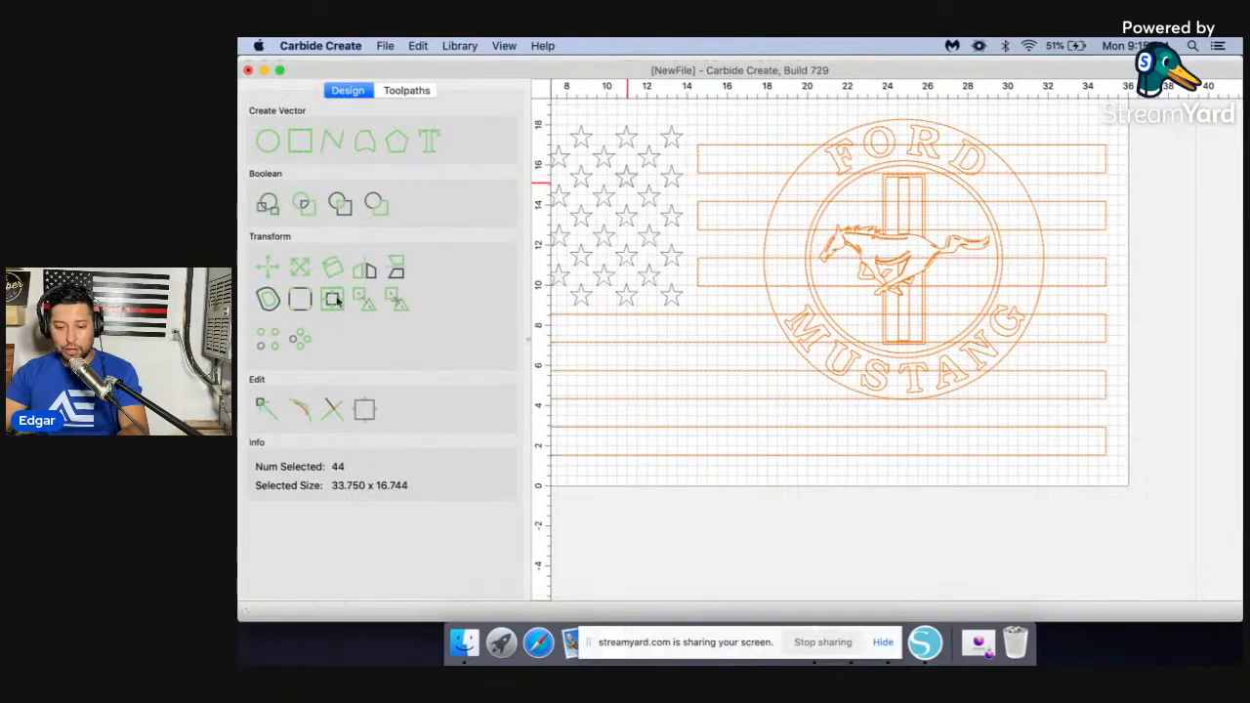
# Step: Centre the logo vertically on the flag with the vertical Align Centers option
pyautogui.click(332, 301)
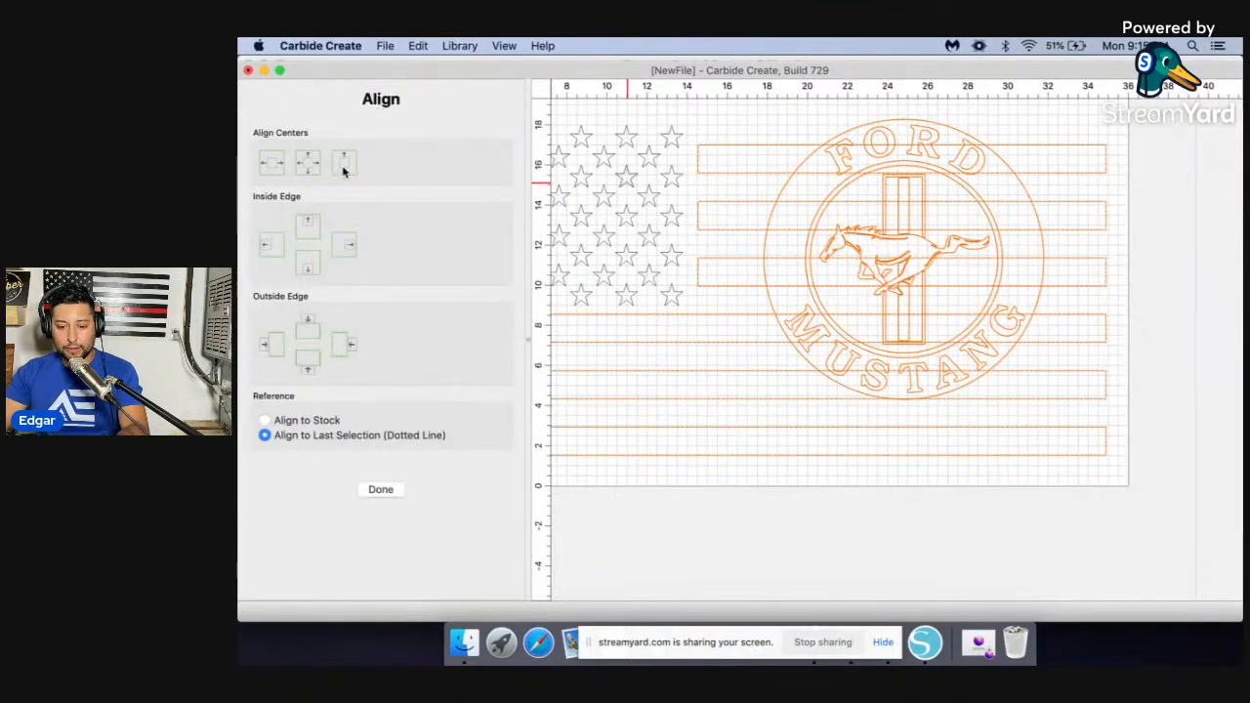
pyautogui.click(381, 489)
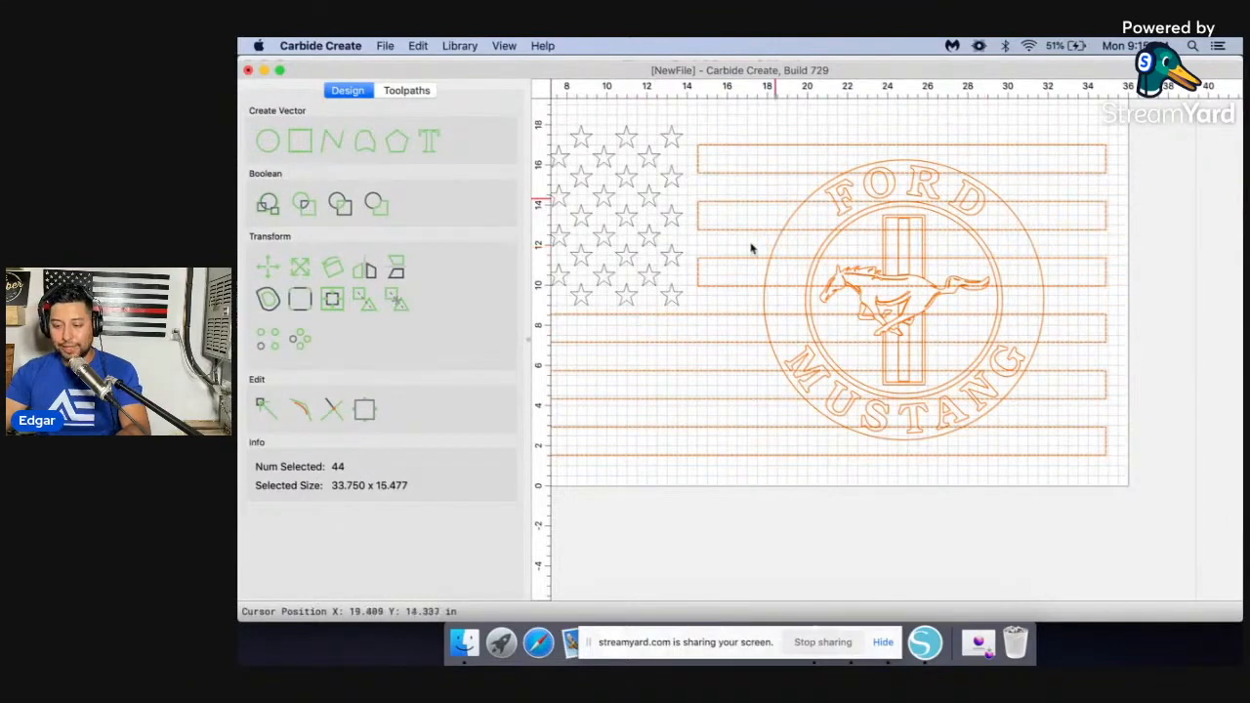
pyautogui.moveTo(914, 193)
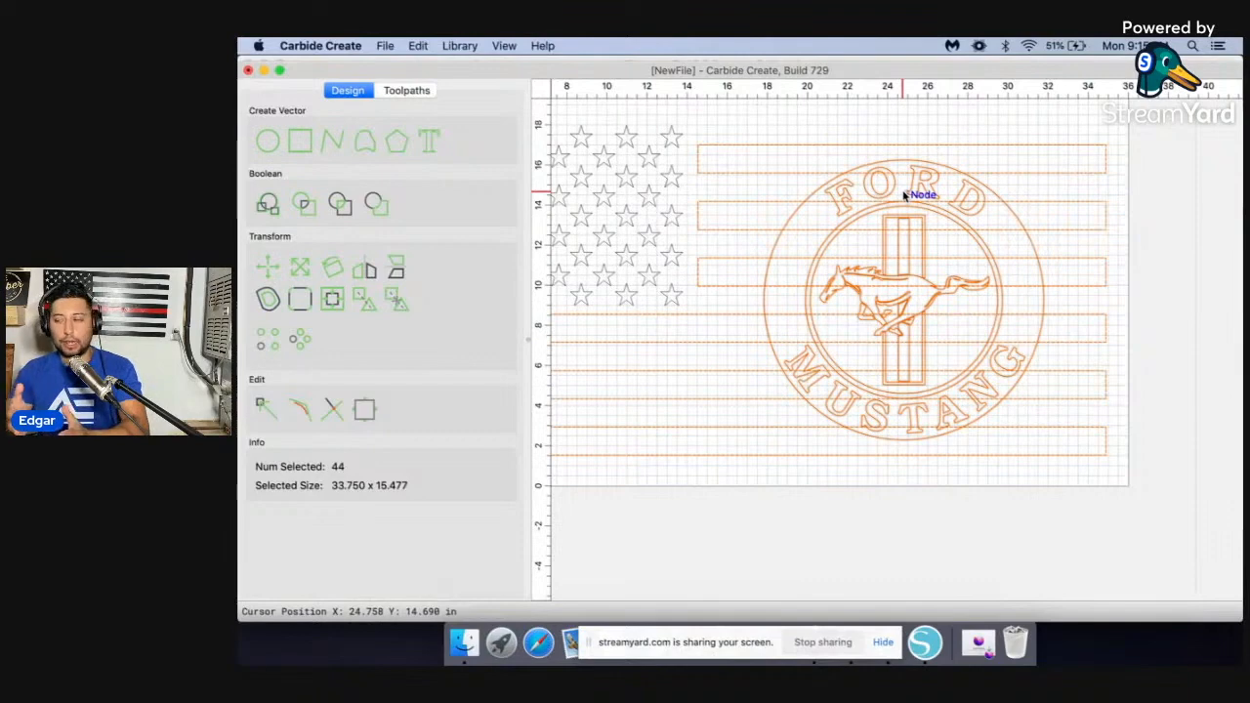
pyautogui.moveTo(915, 244)
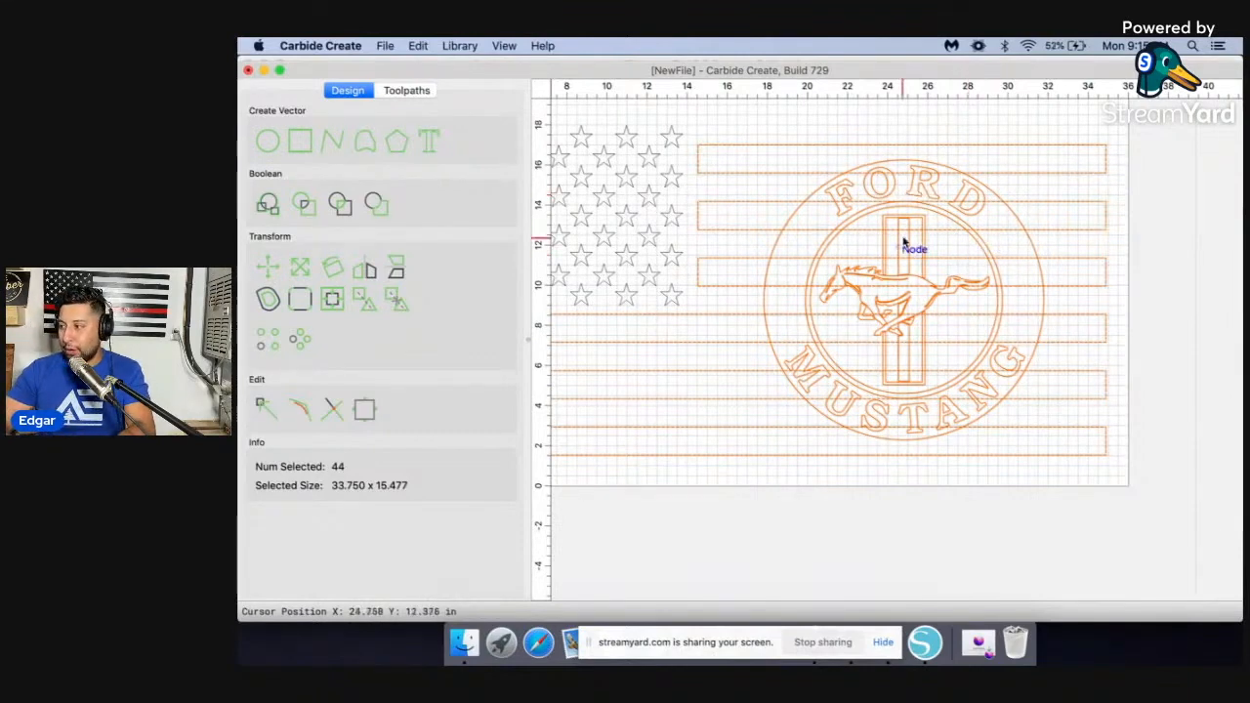